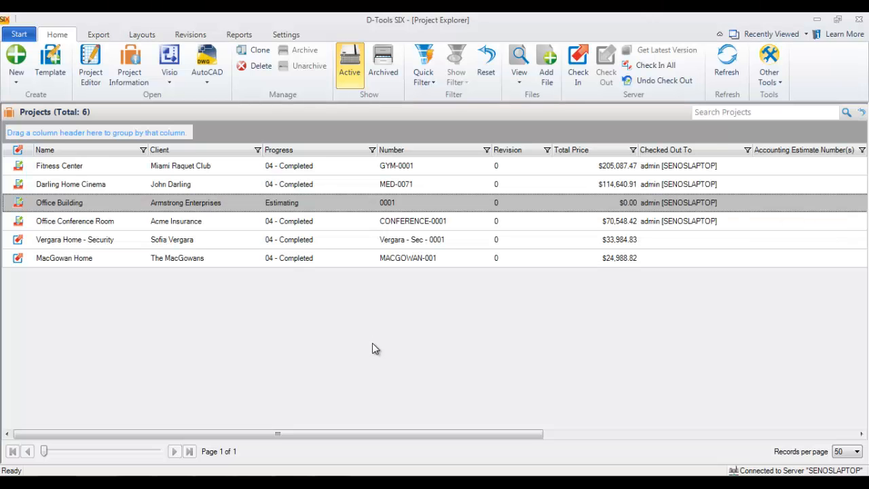
mouse_move(364, 345)
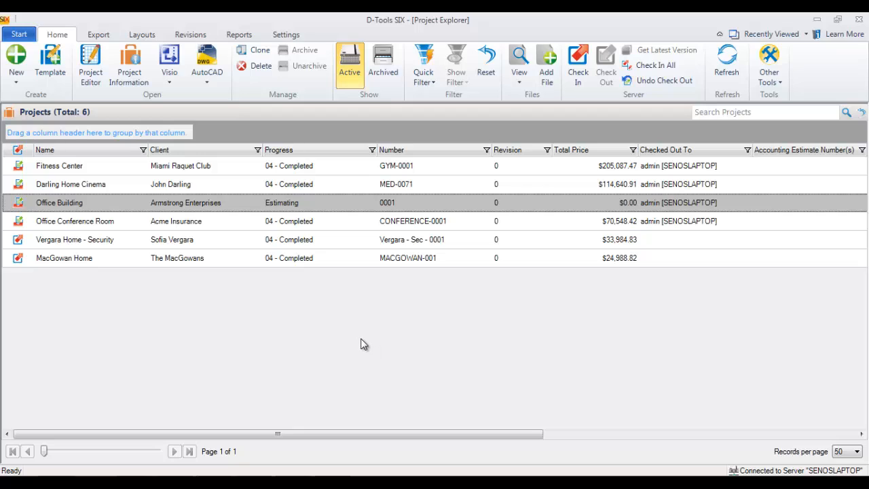
mouse_move(300, 327)
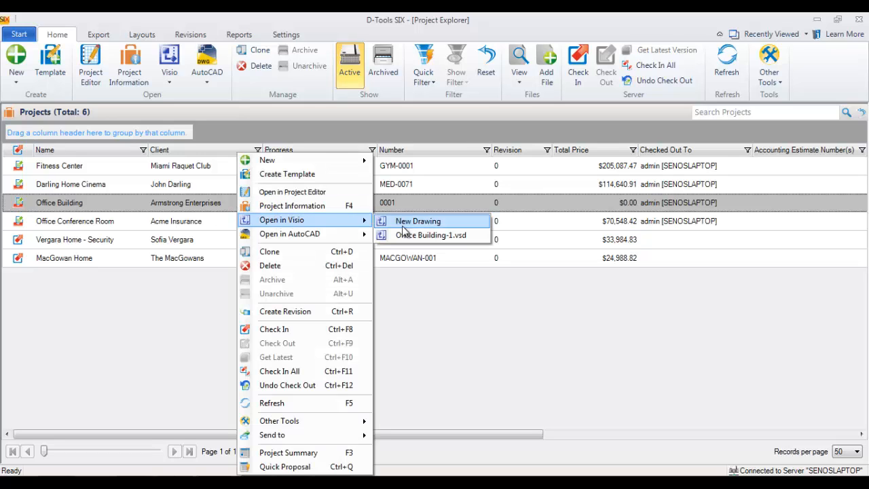
mouse_move(289, 161)
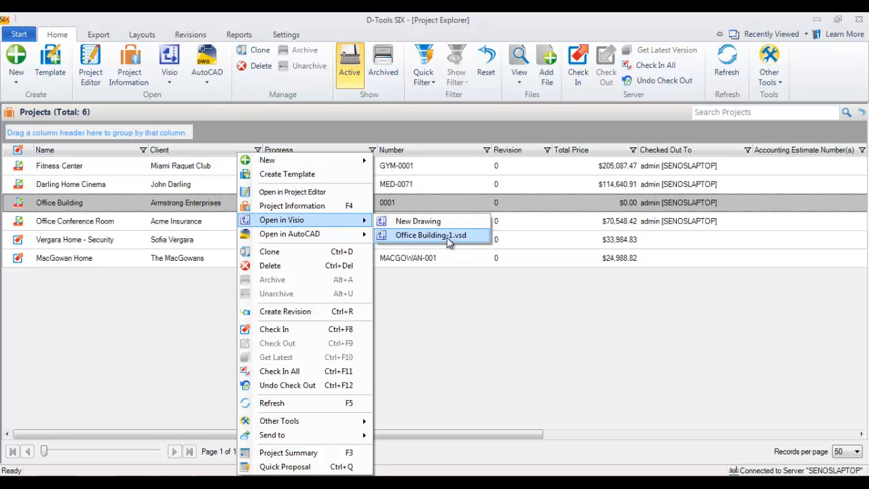
Open Office Building-1.vsd and expand the D-Tools SIX shapes panel over the empty Shapes pane
click(430, 235)
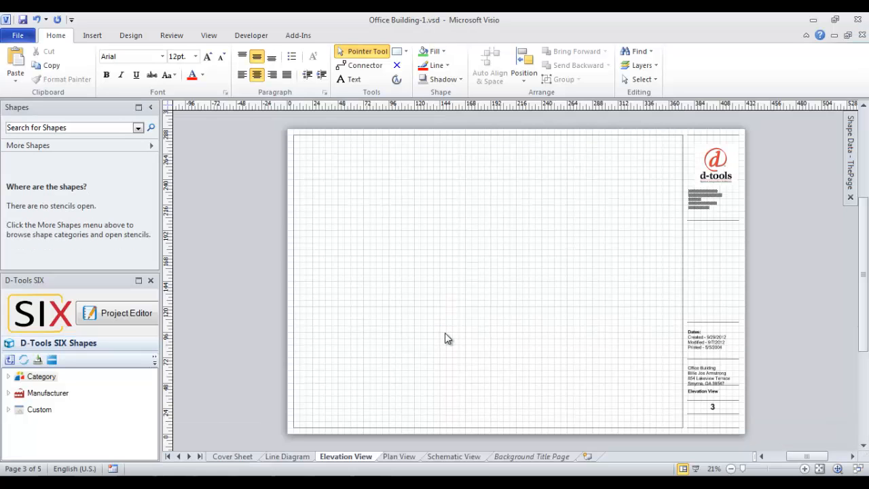
mouse_move(378, 266)
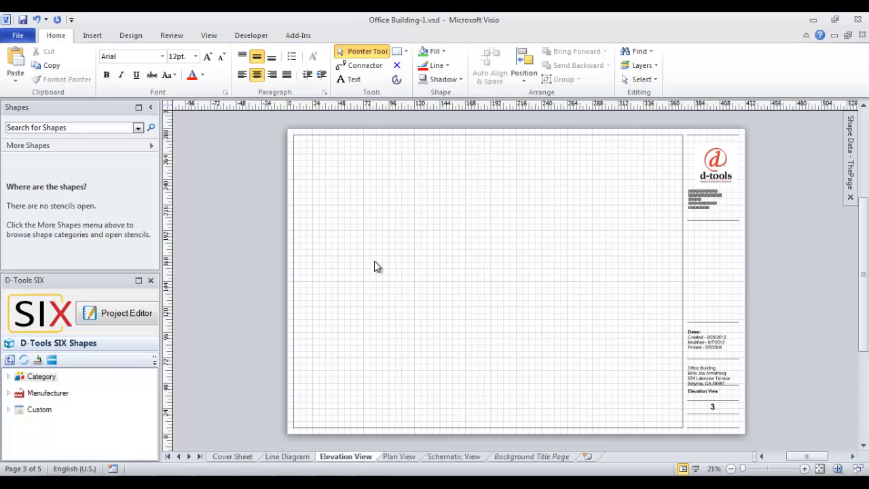
mouse_move(274, 288)
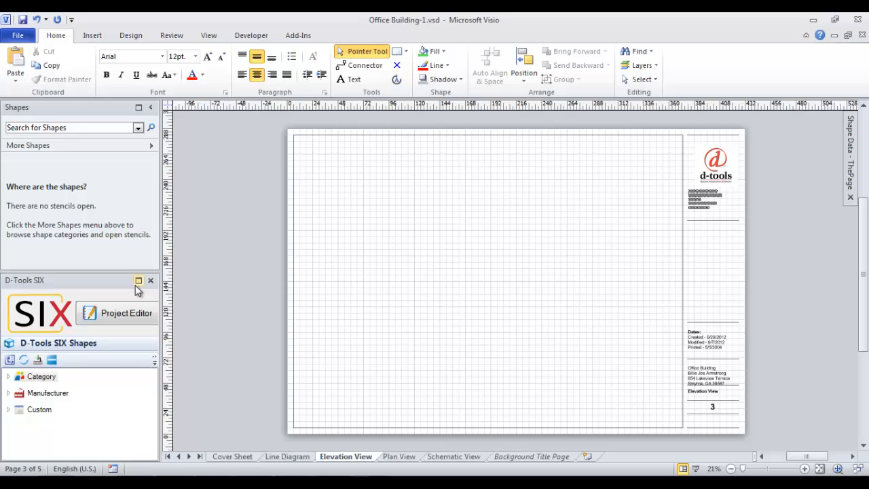
click(139, 279)
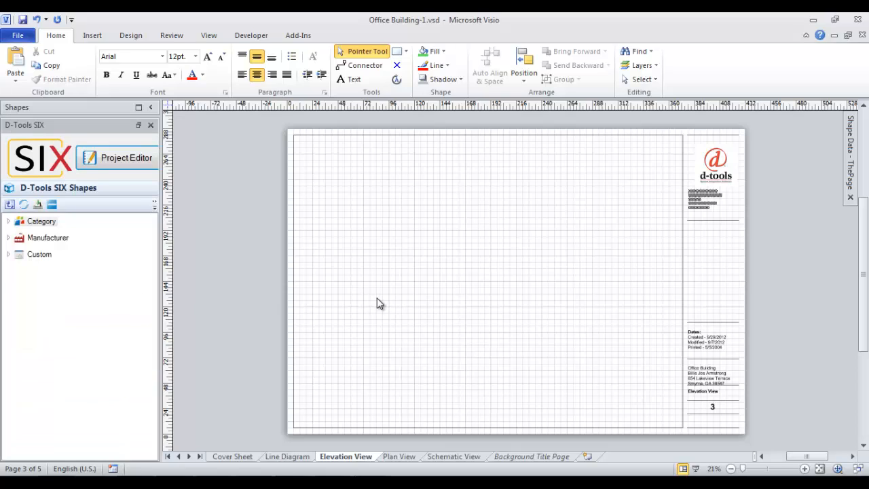
mouse_move(706, 201)
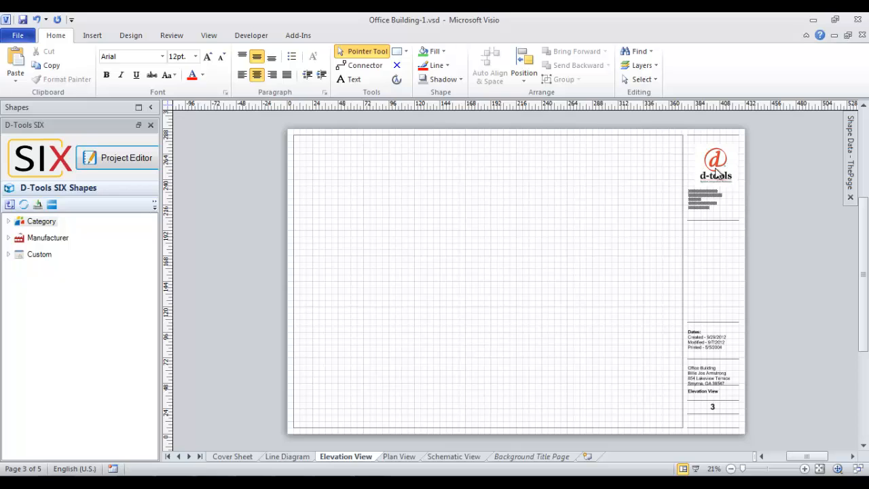
mouse_move(456, 220)
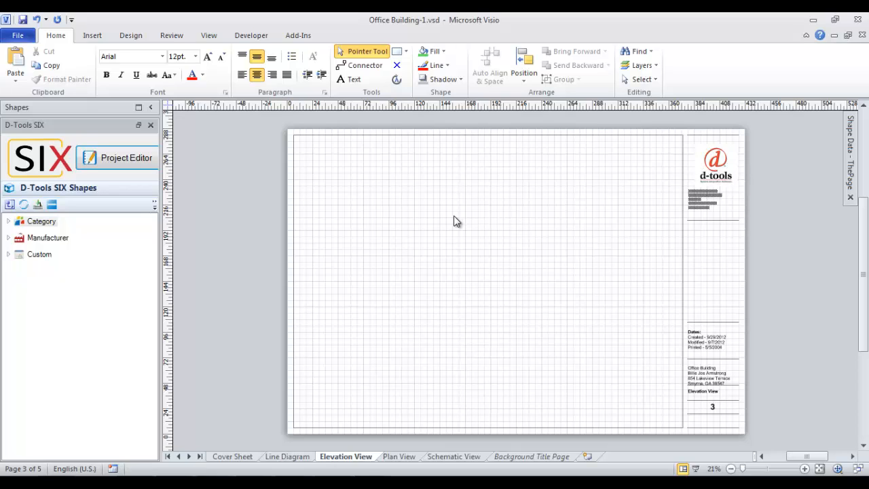
mouse_move(177, 251)
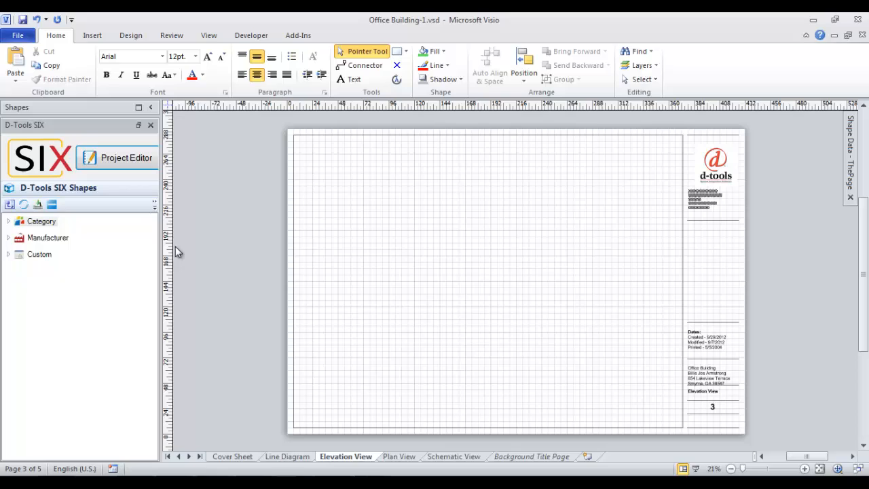
mouse_move(98, 198)
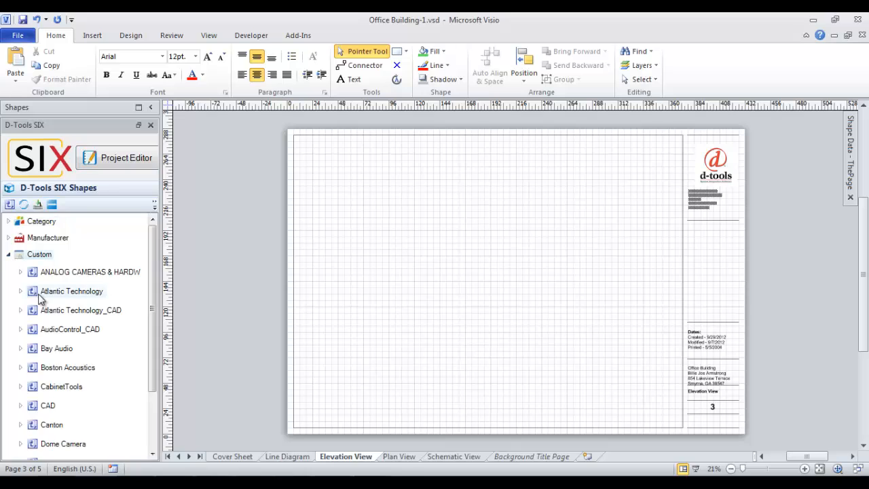
Open the DT Annotations stencil from the D-Tools SIX Custom library
scroll(down, 3)
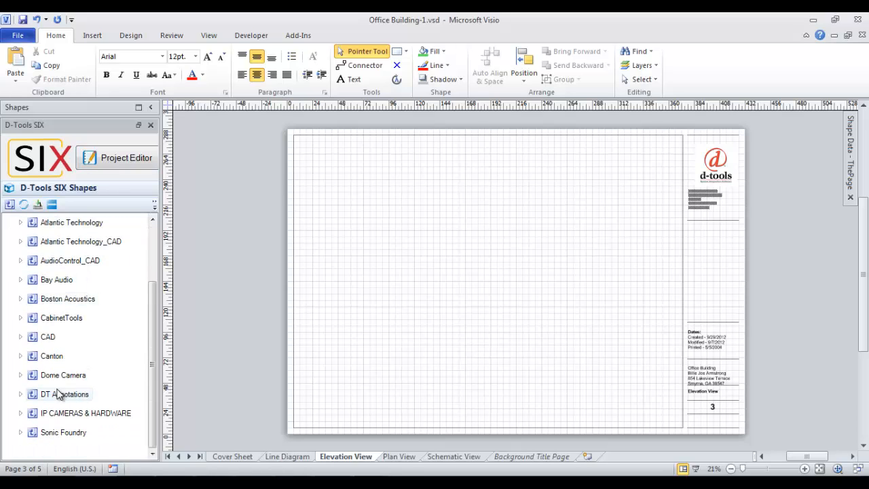
right_click(61, 394)
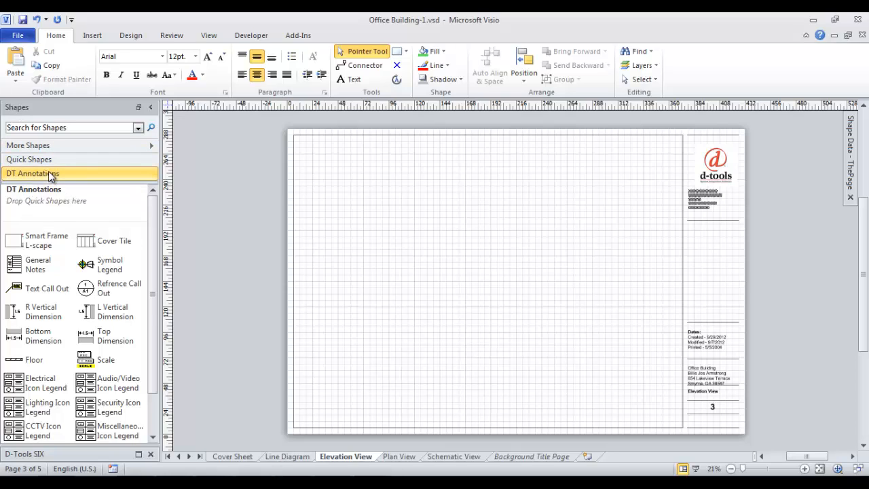
right_click(51, 174)
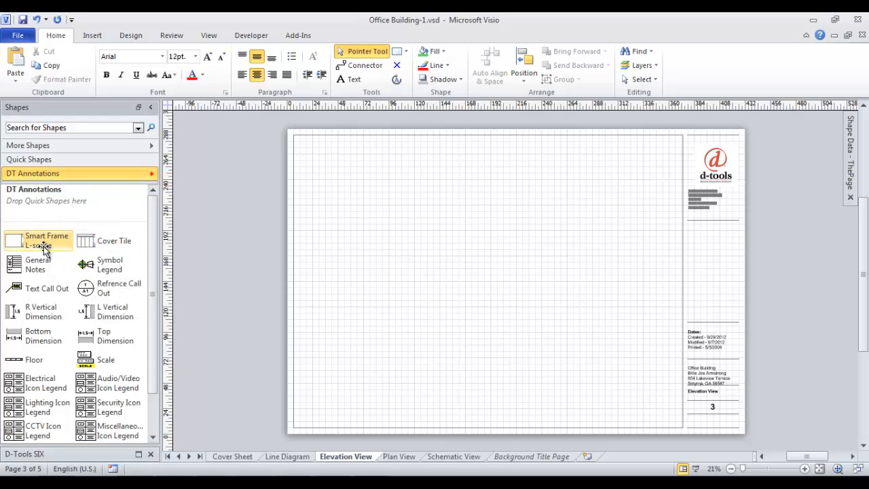
mouse_move(19, 245)
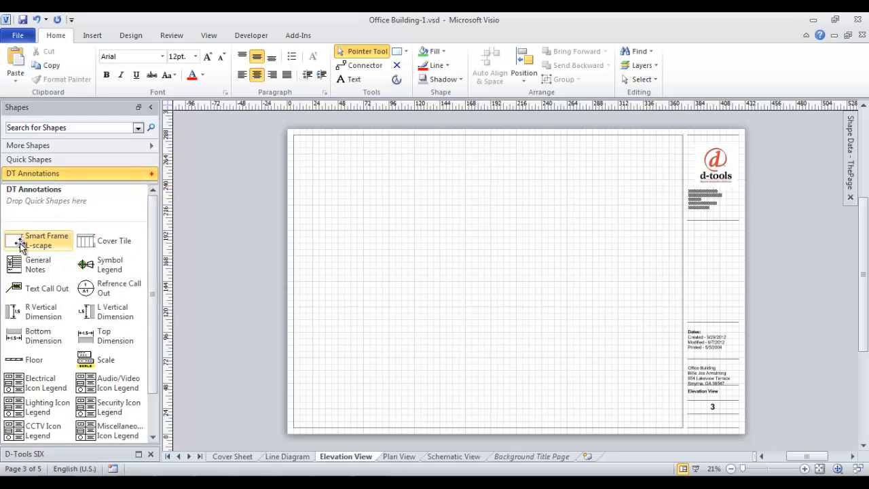
mouse_move(557, 343)
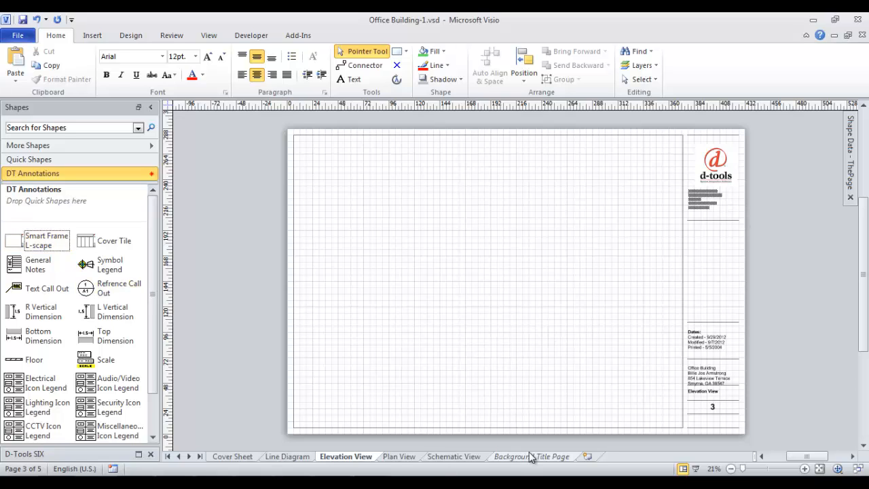
Switch the drawing to the Background Title Page
click(530, 456)
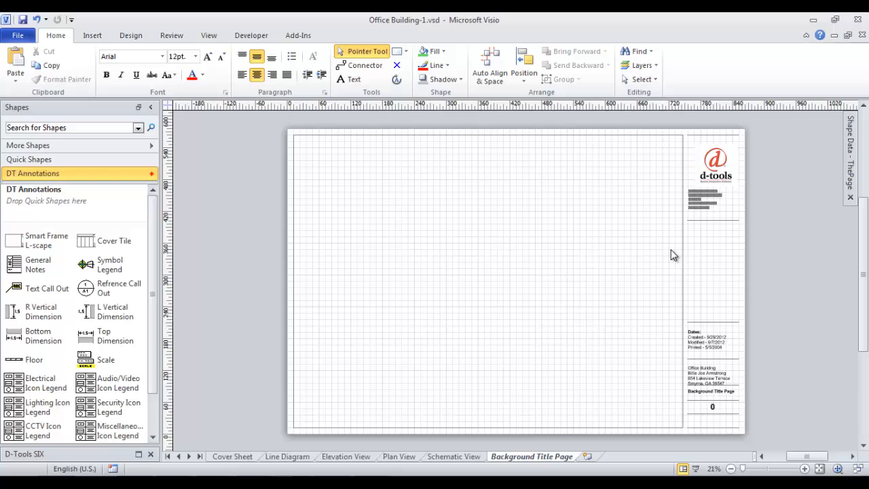
mouse_move(163, 316)
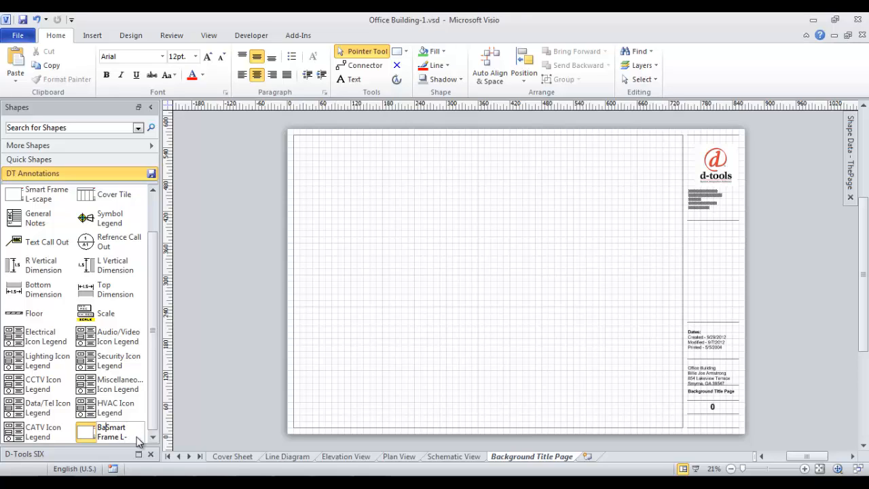
mouse_move(112, 431)
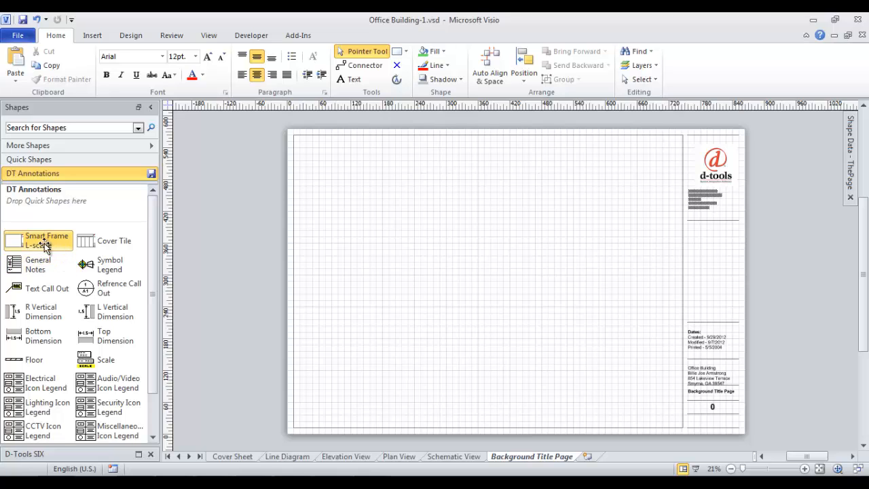
mouse_move(196, 288)
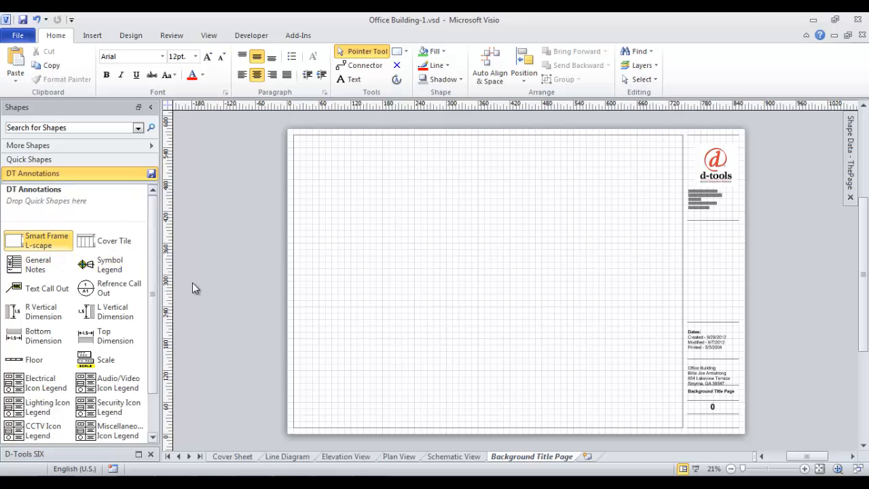
mouse_move(463, 285)
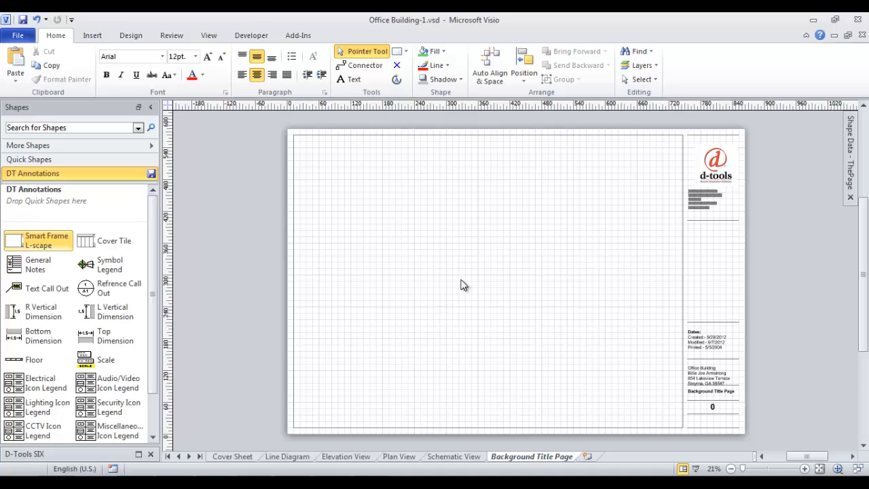
mouse_move(486, 281)
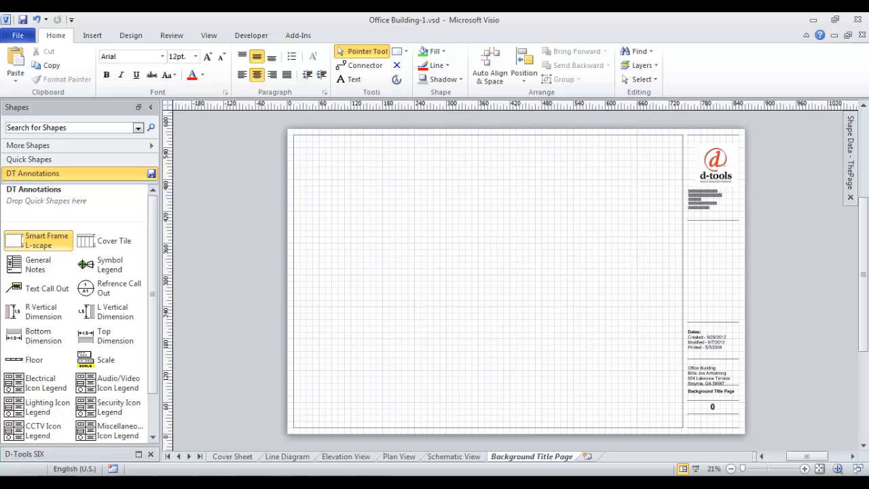
mouse_move(24, 246)
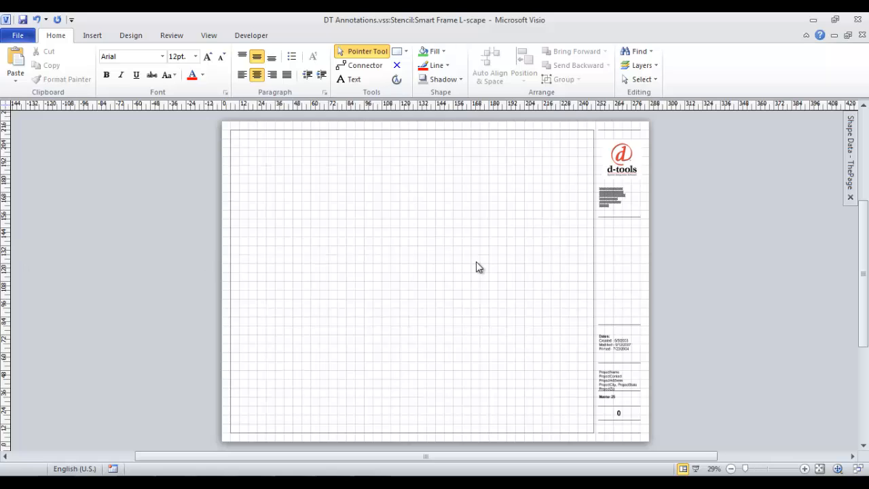
mouse_move(536, 177)
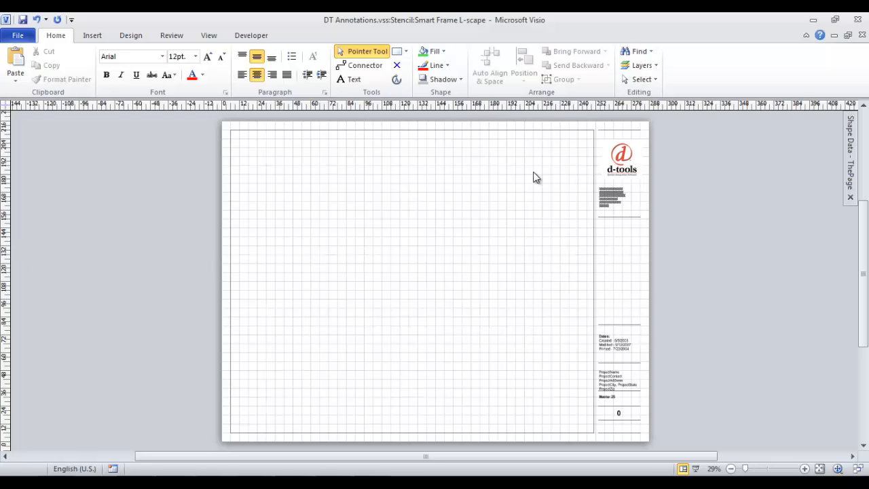
mouse_move(369, 33)
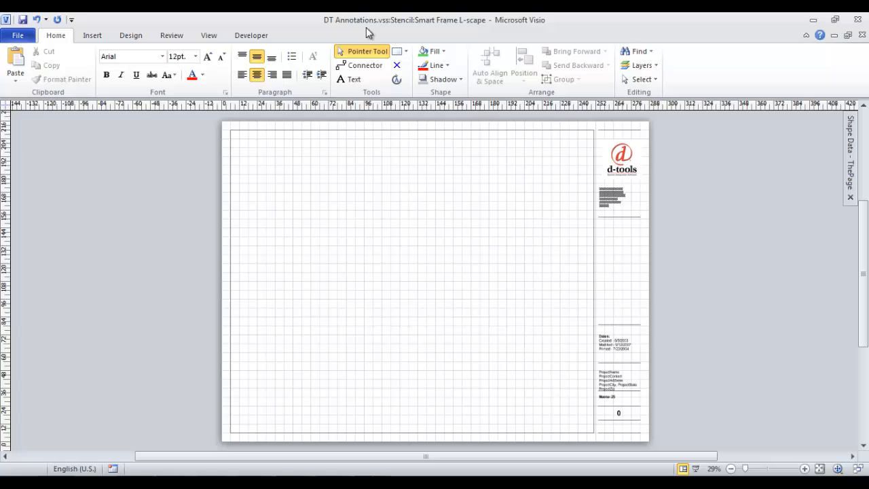
mouse_move(443, 28)
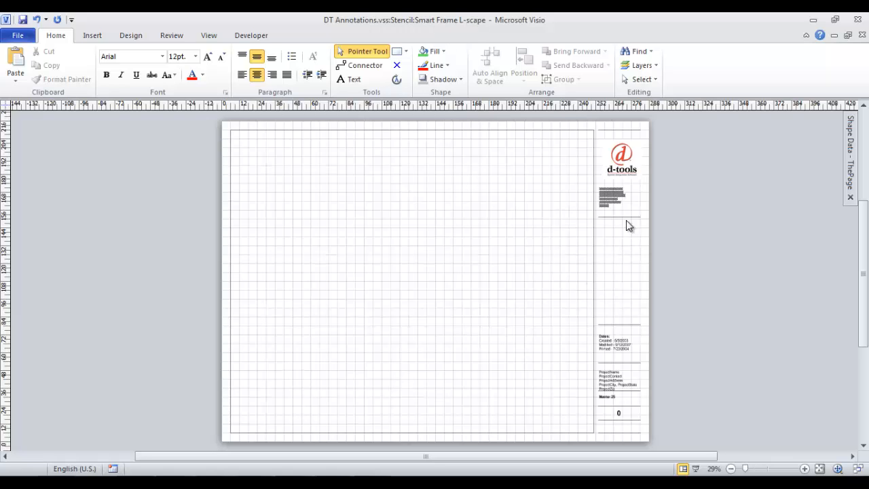
mouse_move(622, 190)
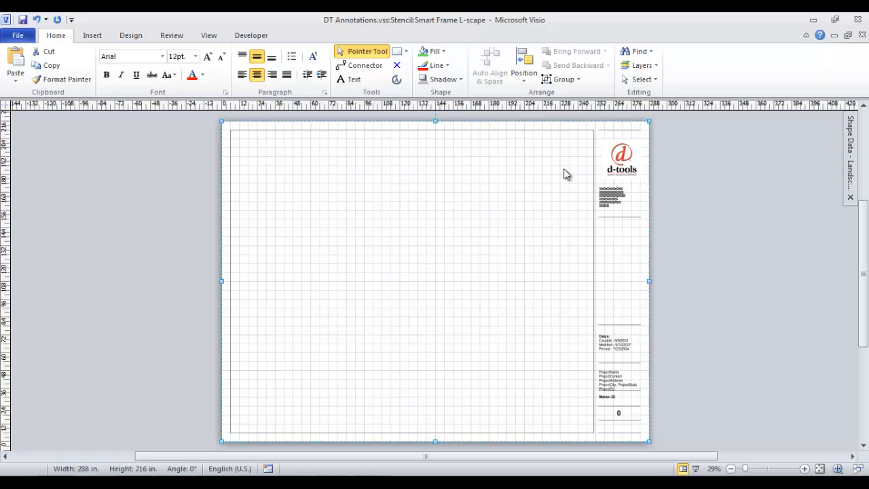
mouse_move(230, 375)
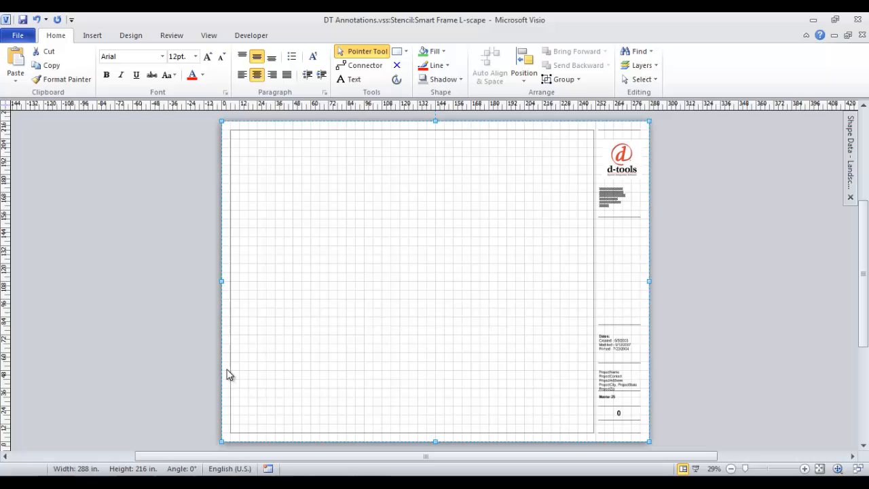
mouse_move(528, 218)
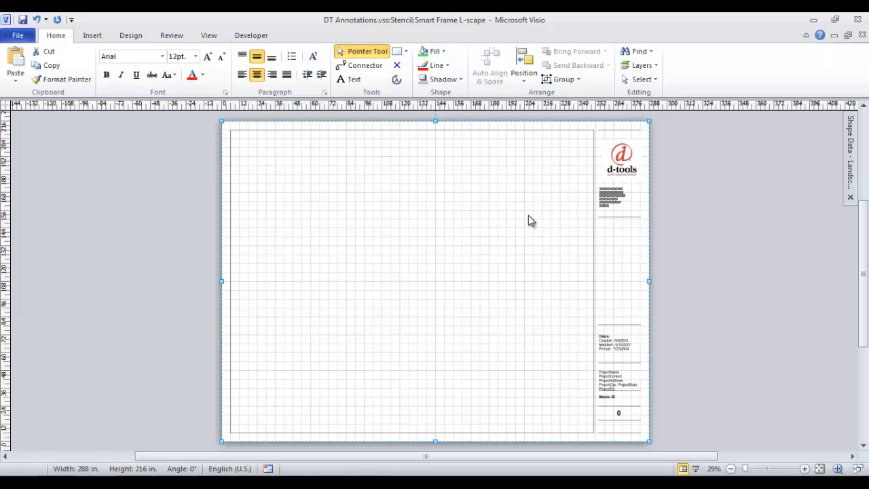
Bring up the shape actions for the Smart Frame L-scape title frame holding the d-tools logo
right_click(623, 163)
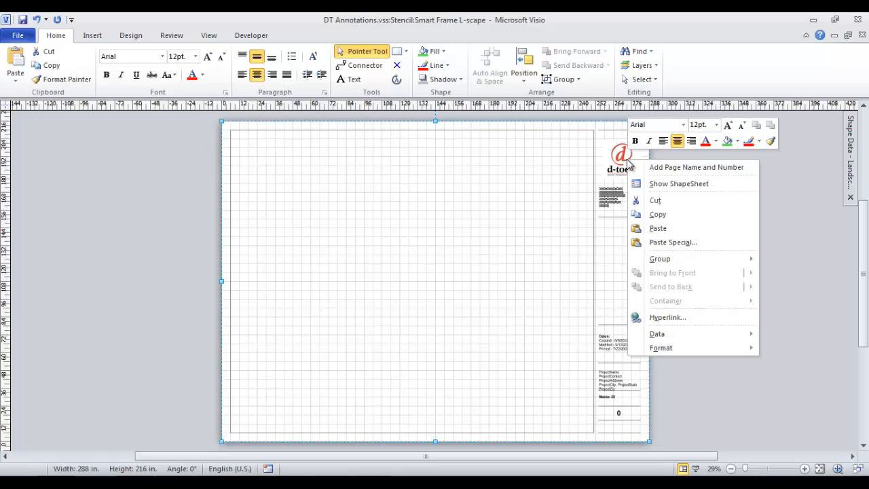
mouse_move(660, 258)
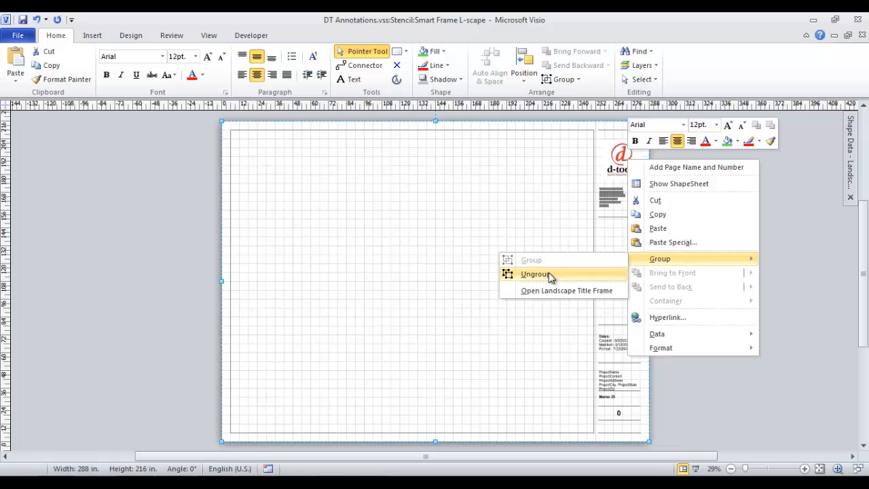
mouse_move(566, 291)
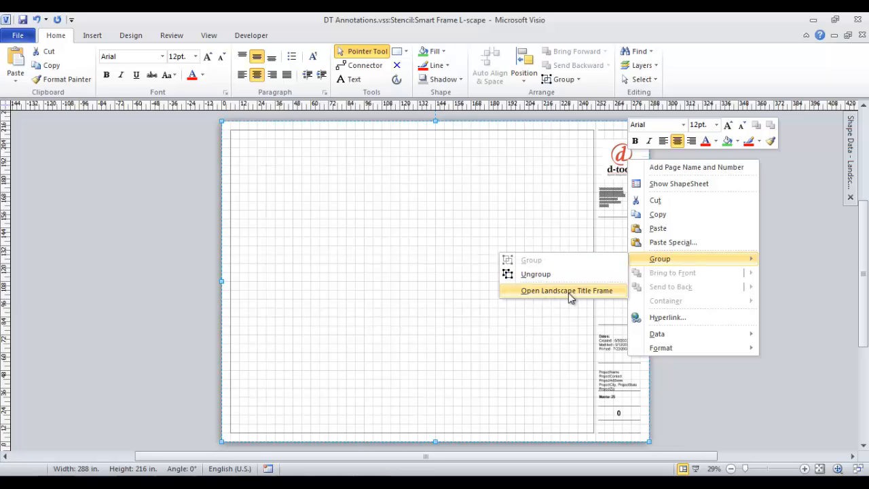
Open the Landscape Title Frame group for editing and delete the d-tools logo
click(565, 291)
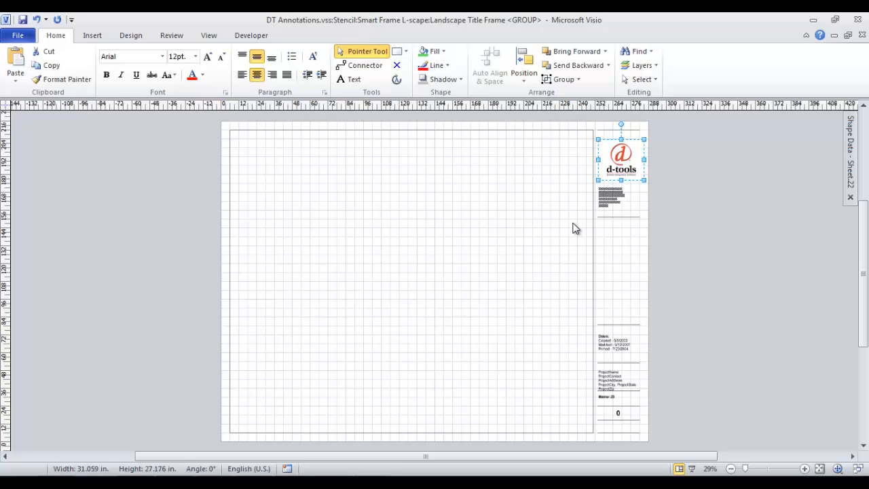
key(Delete)
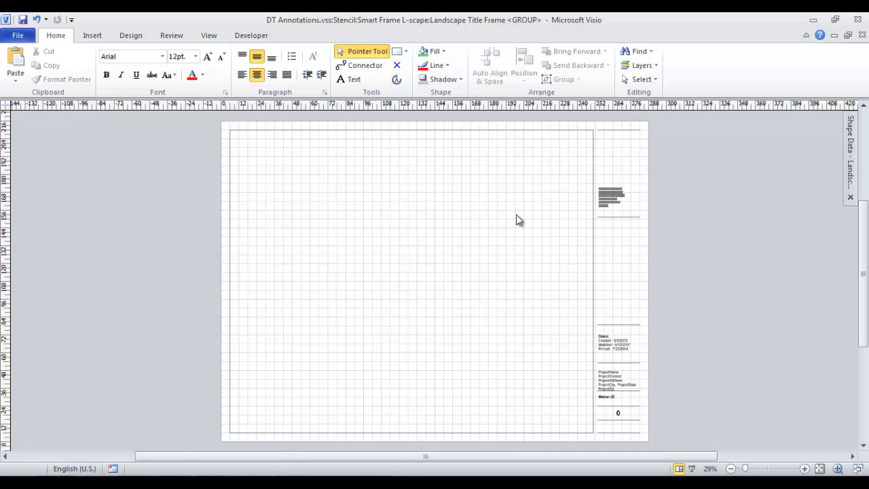
Insert the globalLogo.JPG Global Vision picture into the open title frame group
click(93, 35)
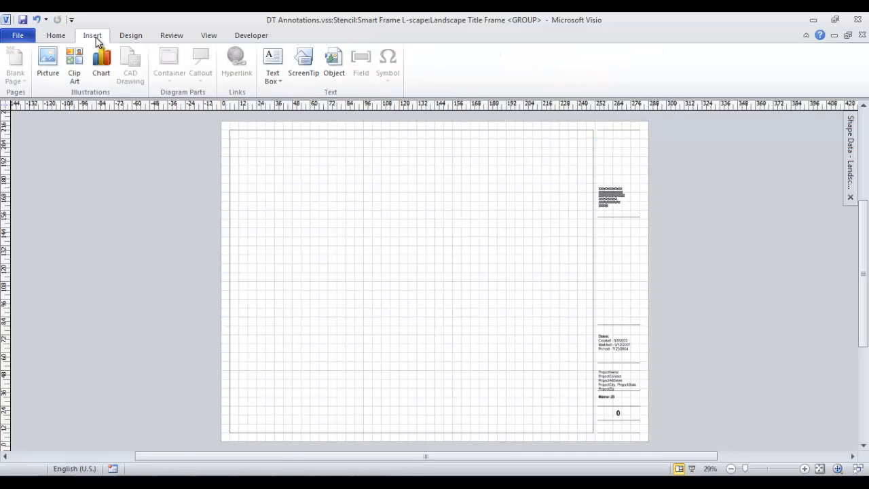
click(48, 55)
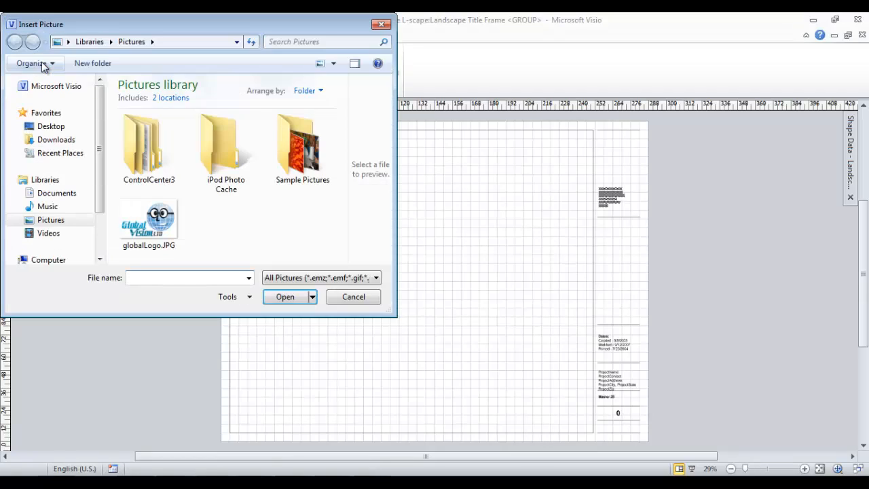
click(148, 218)
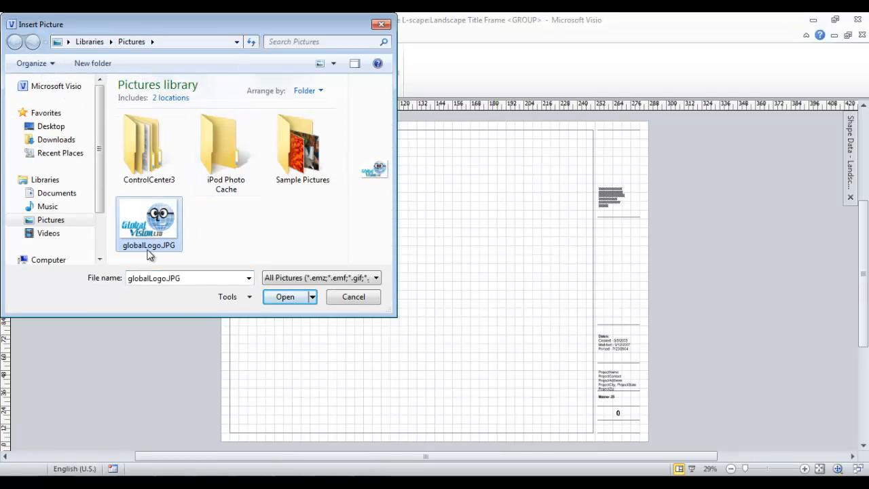
click(285, 296)
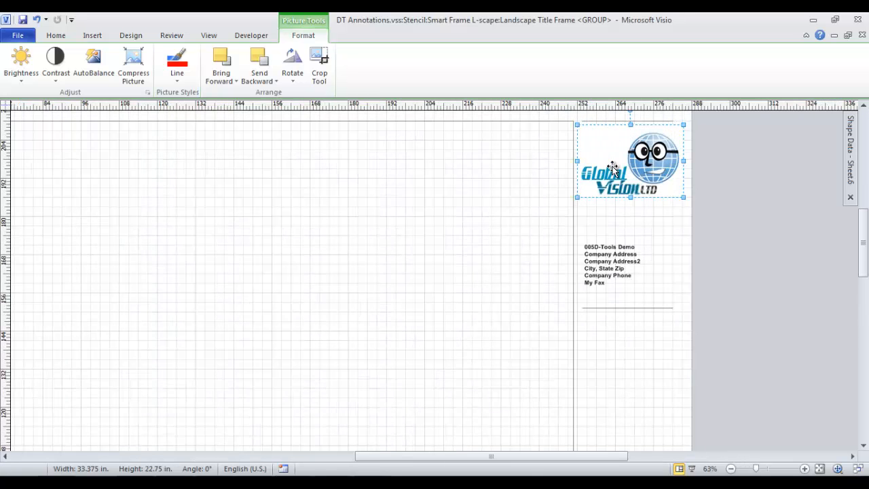
Shrink the Global Vision logo to fit the title block and finish editing the group
drag(683, 198, 672, 189)
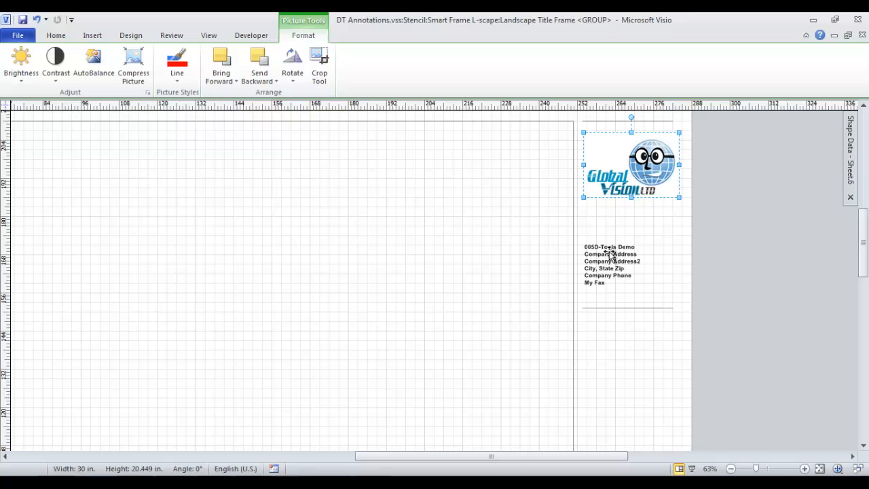
click(608, 265)
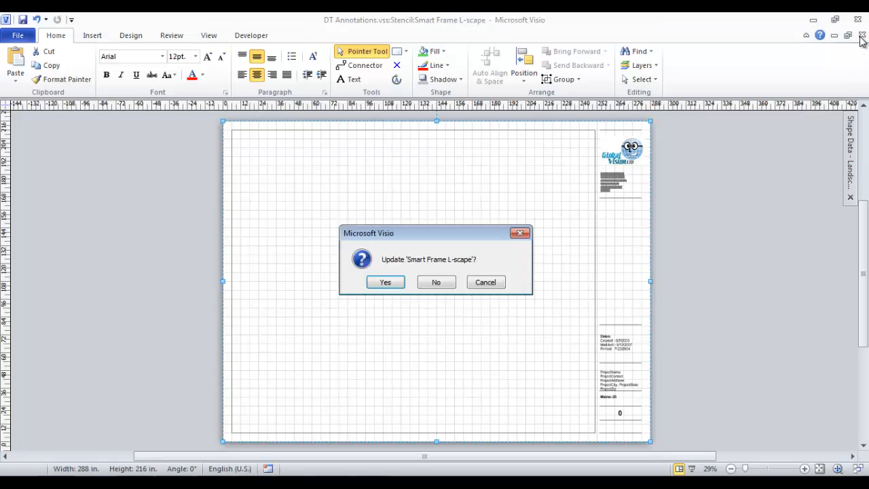
mouse_move(471, 274)
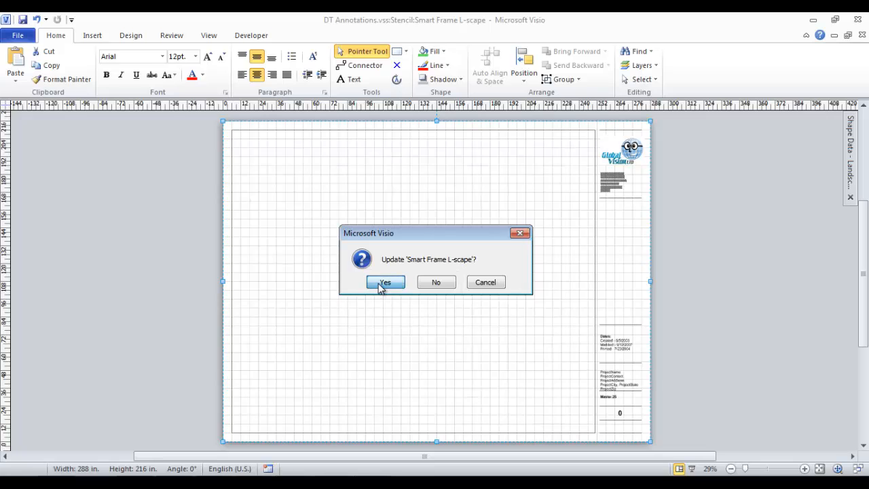
Confirm updating the Smart Frame L-scape master with the new logo
click(386, 281)
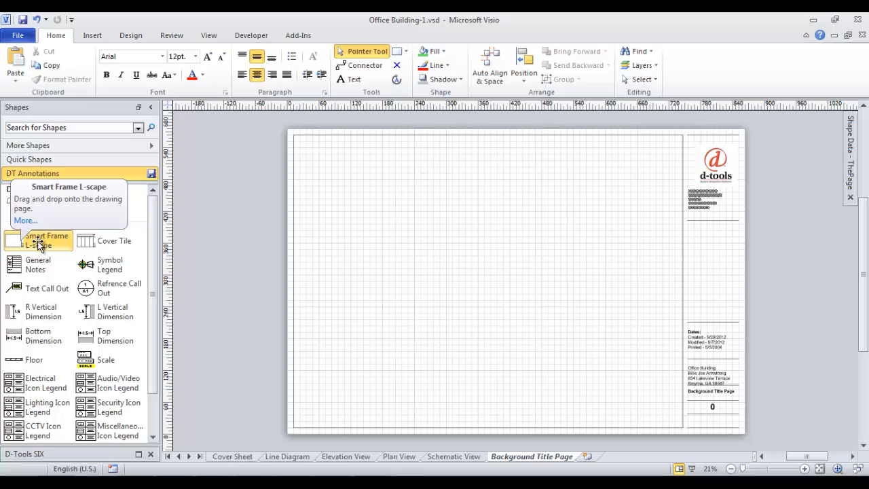
mouse_move(752, 195)
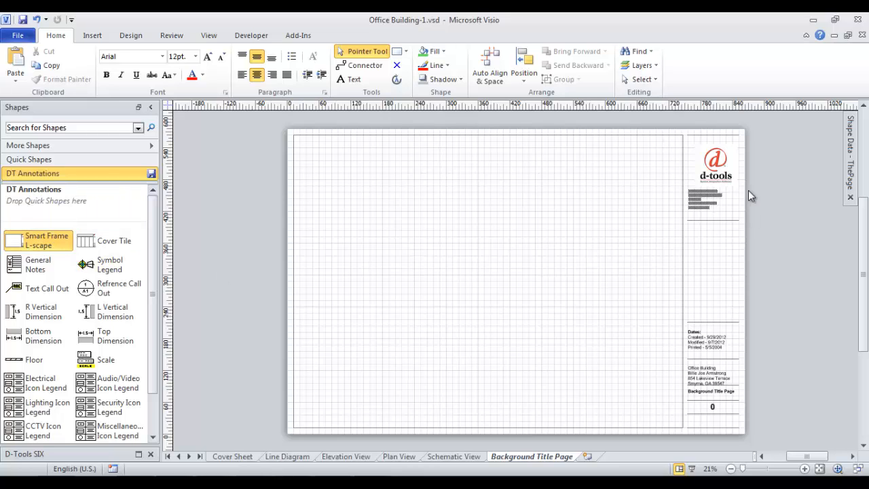
mouse_move(405, 365)
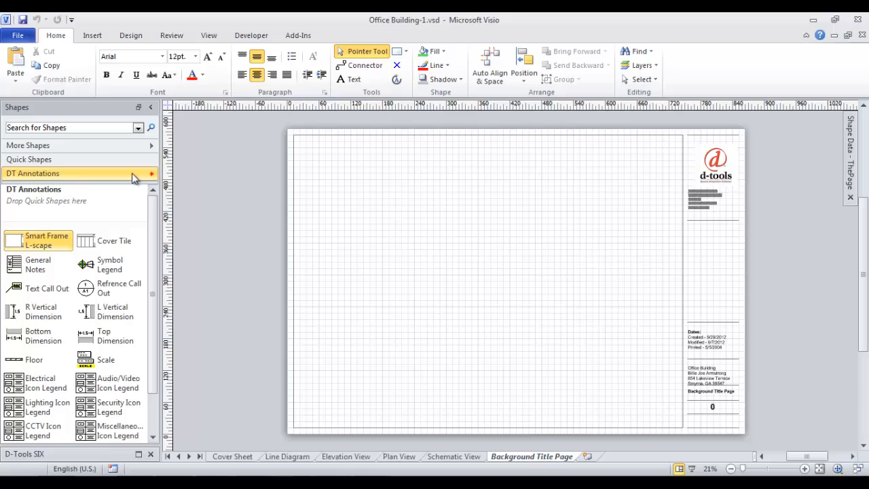
mouse_move(71, 231)
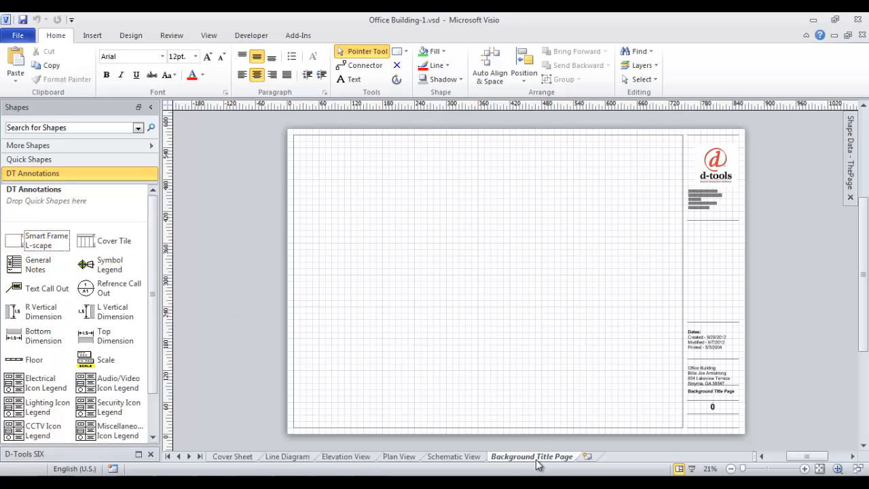
mouse_move(426, 458)
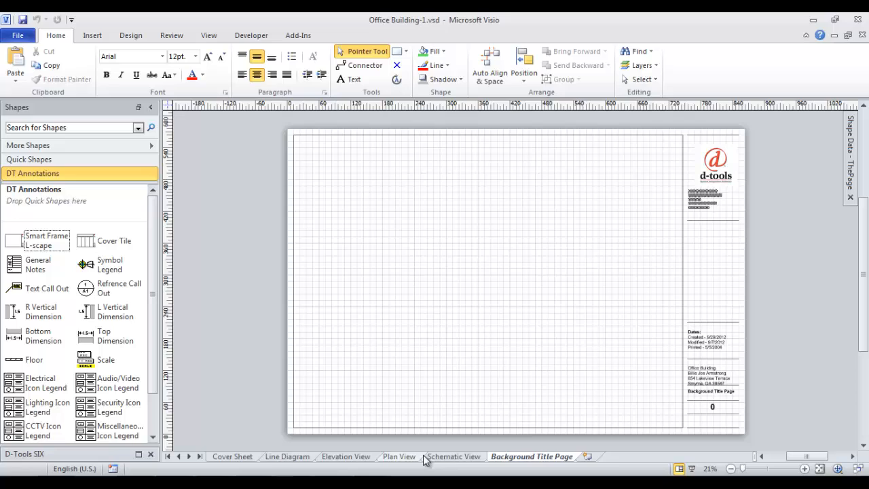
Check the Schematic View page's old d-tools title block, then return to the Background Title Page
click(453, 456)
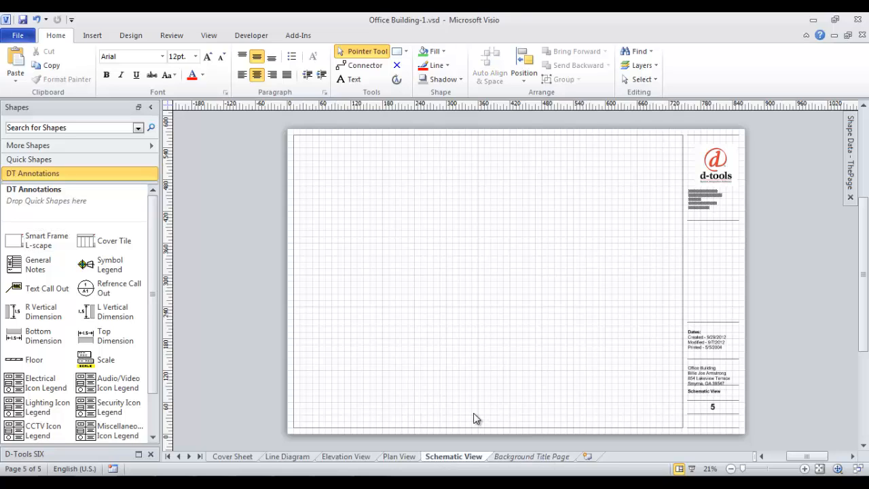
mouse_move(649, 129)
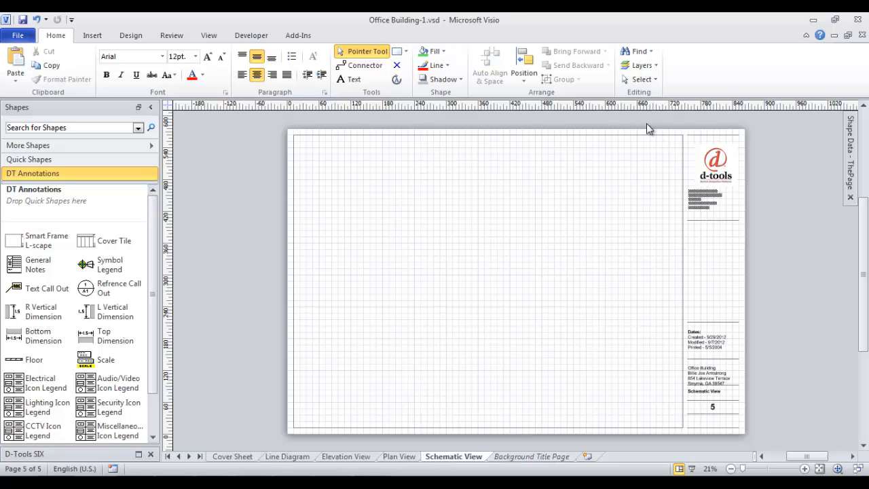
click(535, 456)
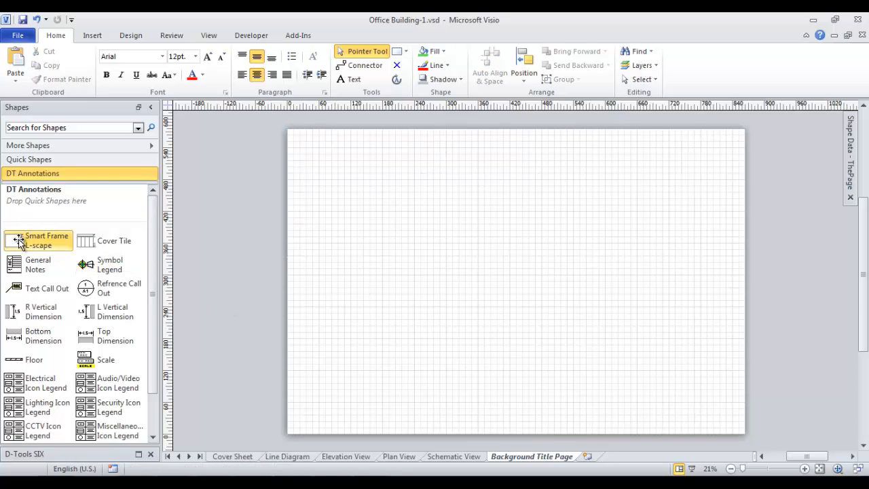
Drop the updated Smart Frame L-scape onto the Background Title Page and verify it on Elevation View
drag(38, 240, 515, 281)
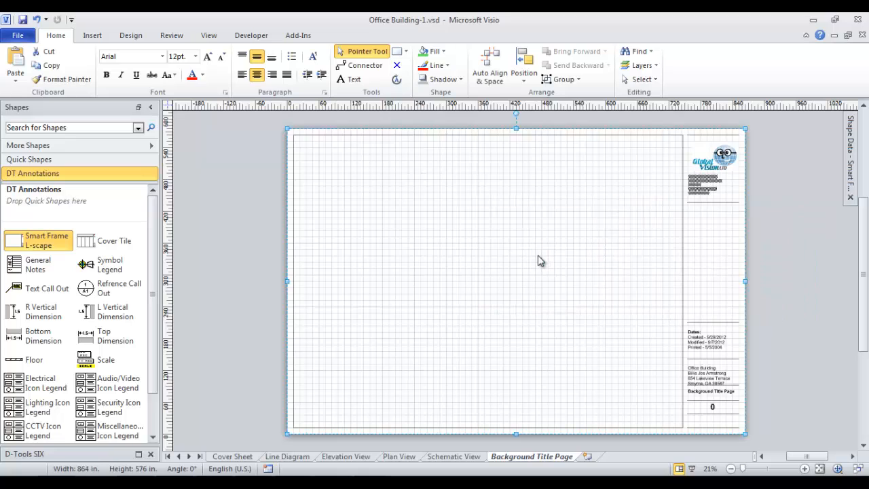
click(513, 347)
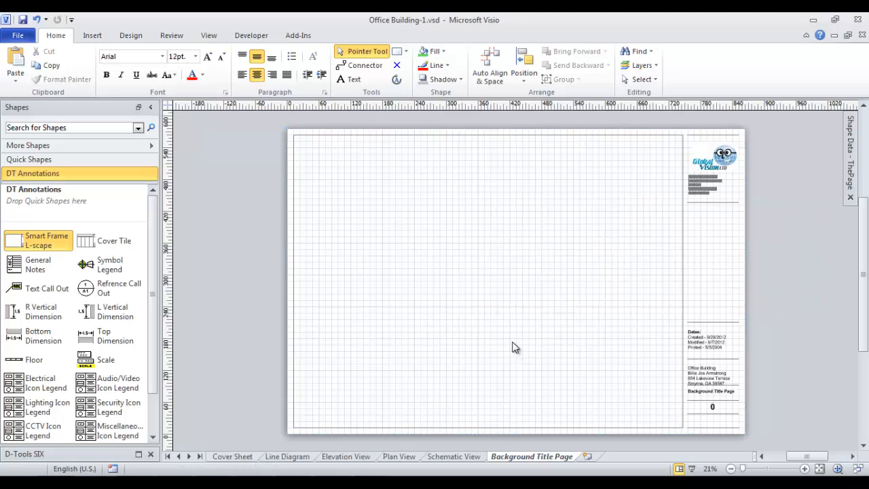
mouse_move(364, 461)
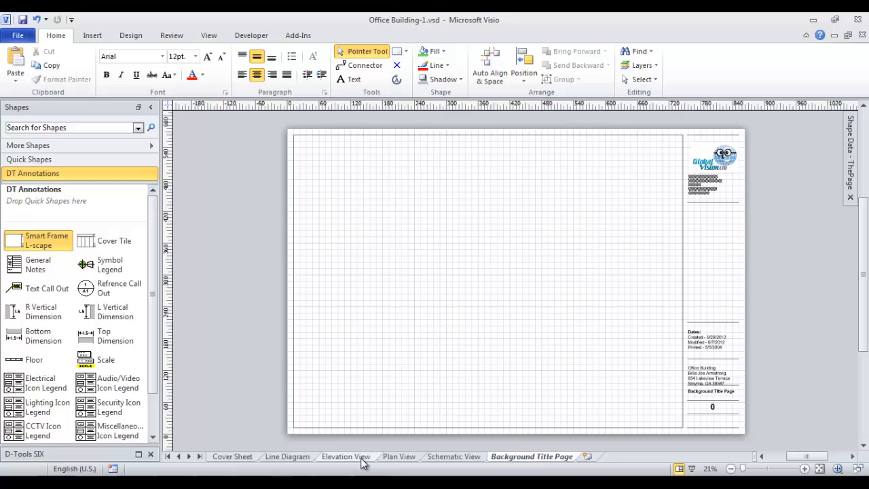
click(345, 456)
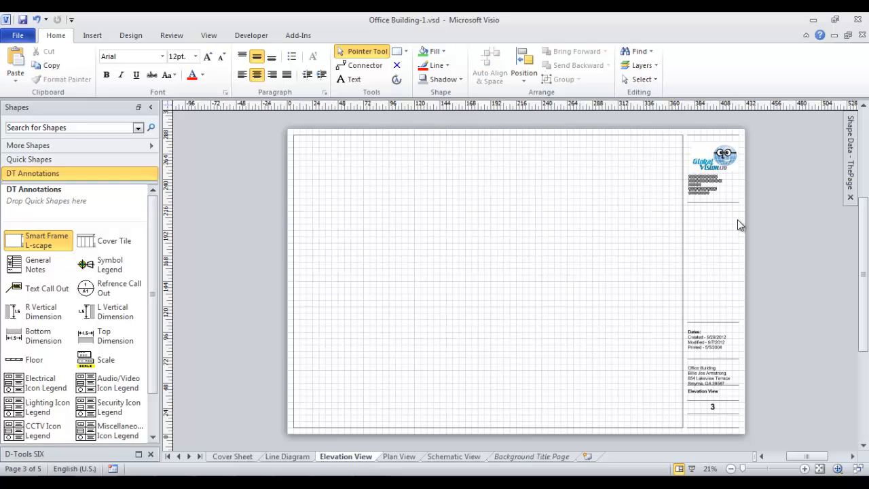